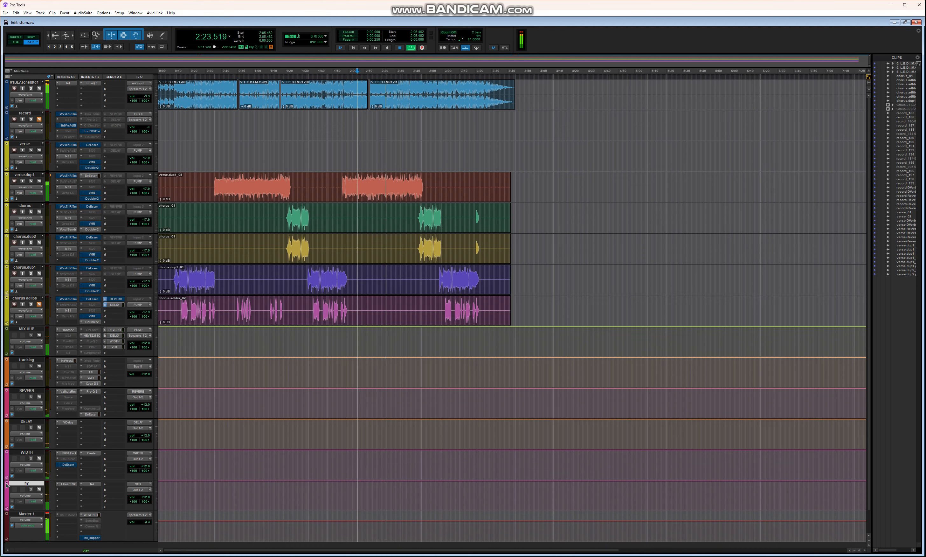
# Start saving the ay aux track as a track preset, then dismiss the preset dialog.
pyautogui.rightClick(26, 360)
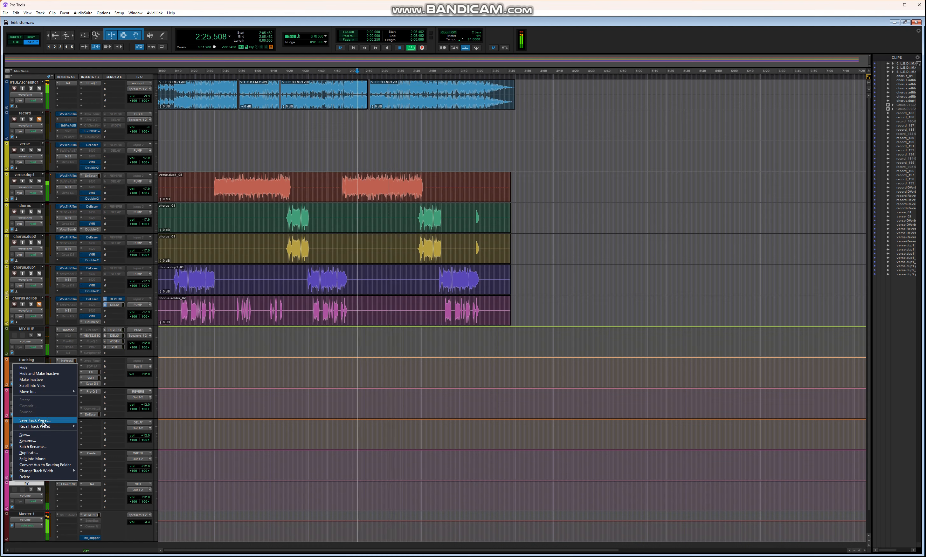
pyautogui.click(34, 420)
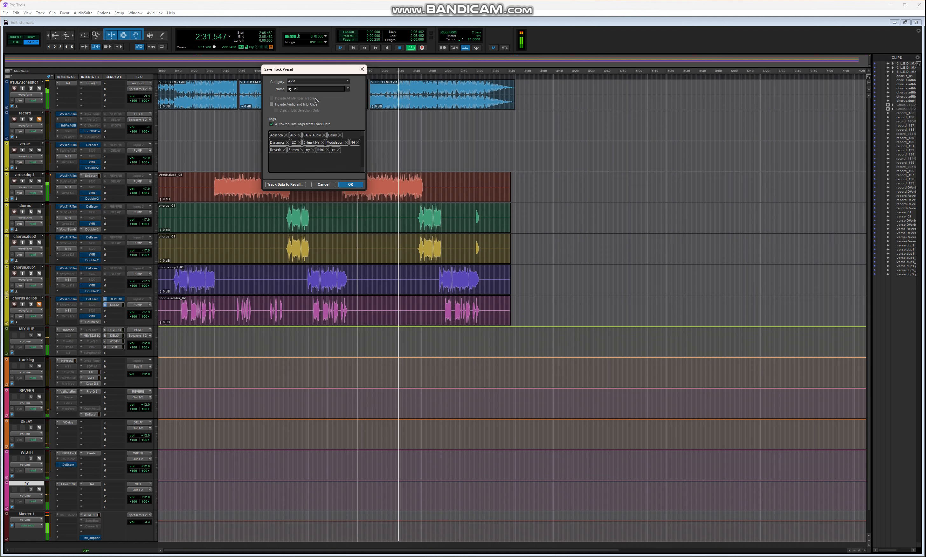
pyautogui.click(350, 183)
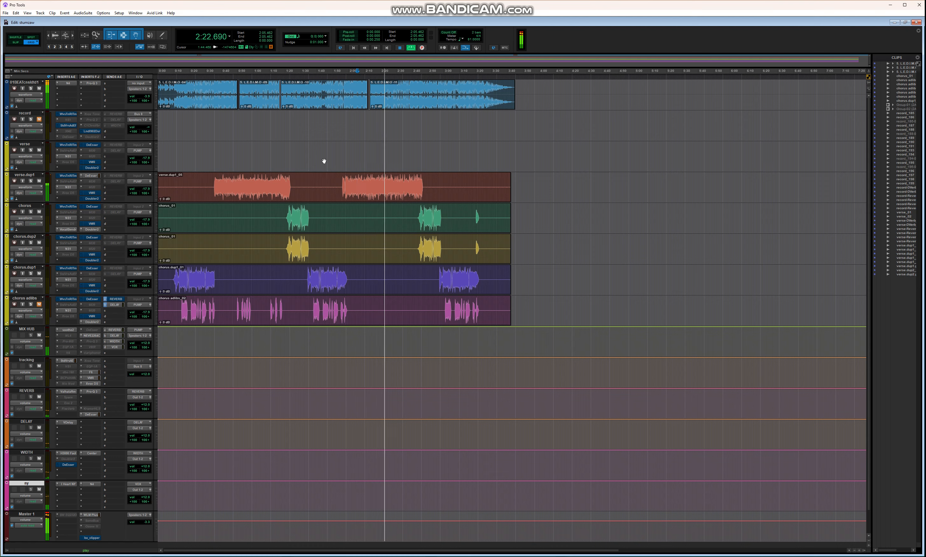
# Start song playback and select the beat track.
pyautogui.press('space')
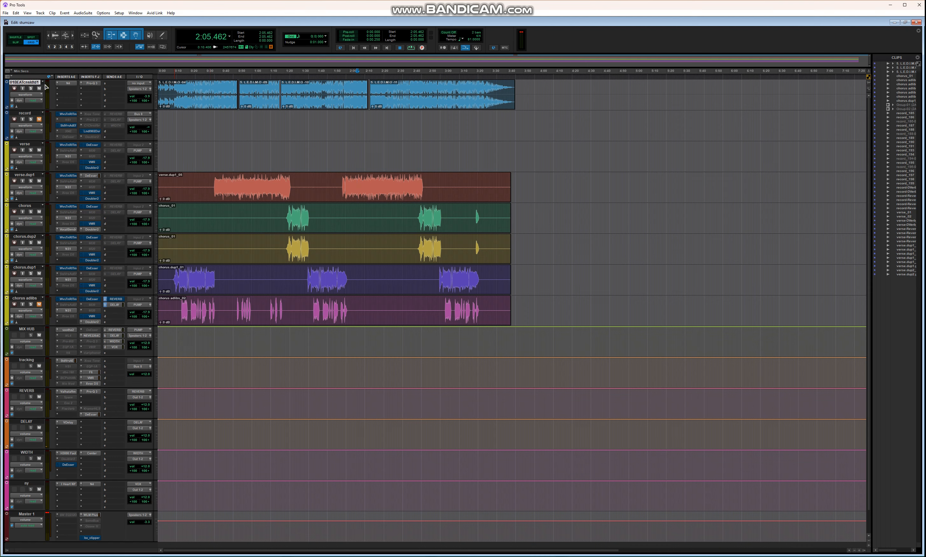
pyautogui.click(39, 88)
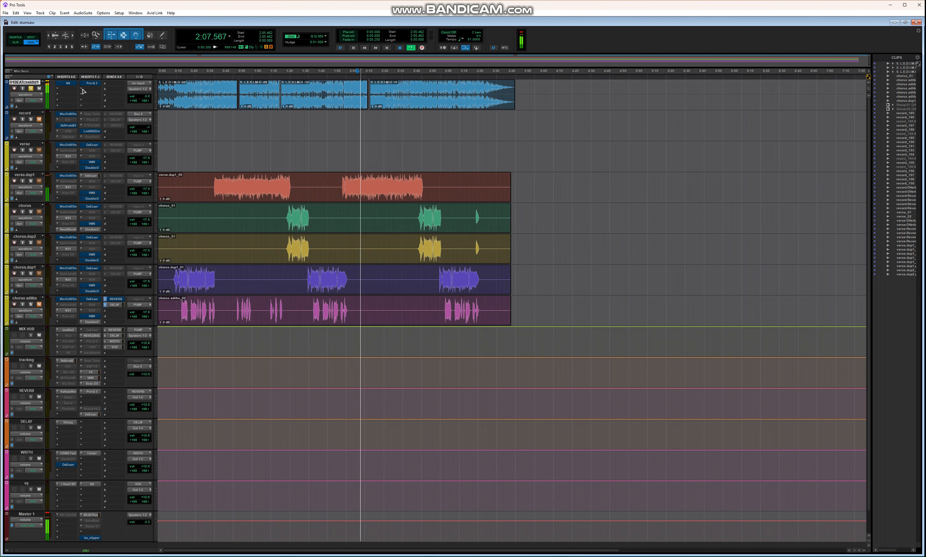
pyautogui.moveTo(68, 84)
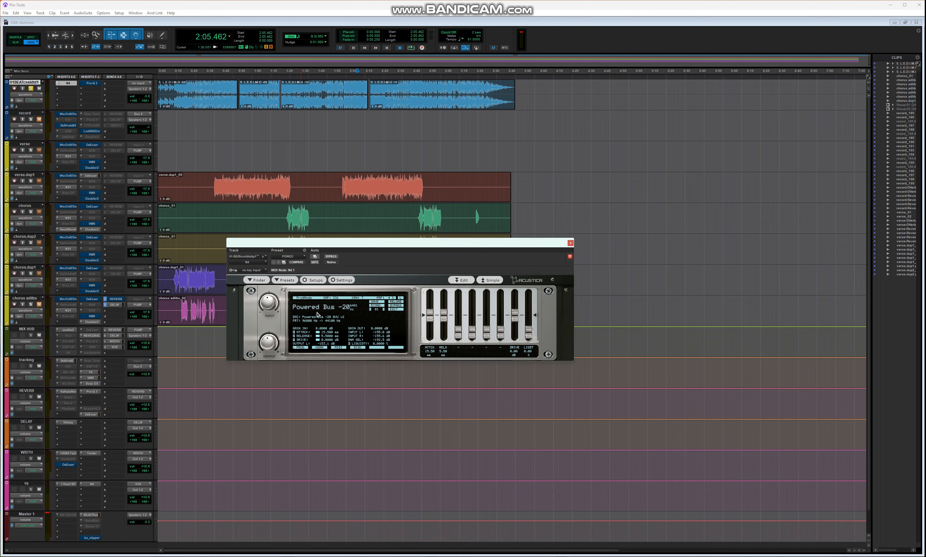
# Close the Powered Bus window and bring up the beat track's FabFilter Pro-Q 3.
pyautogui.click(569, 242)
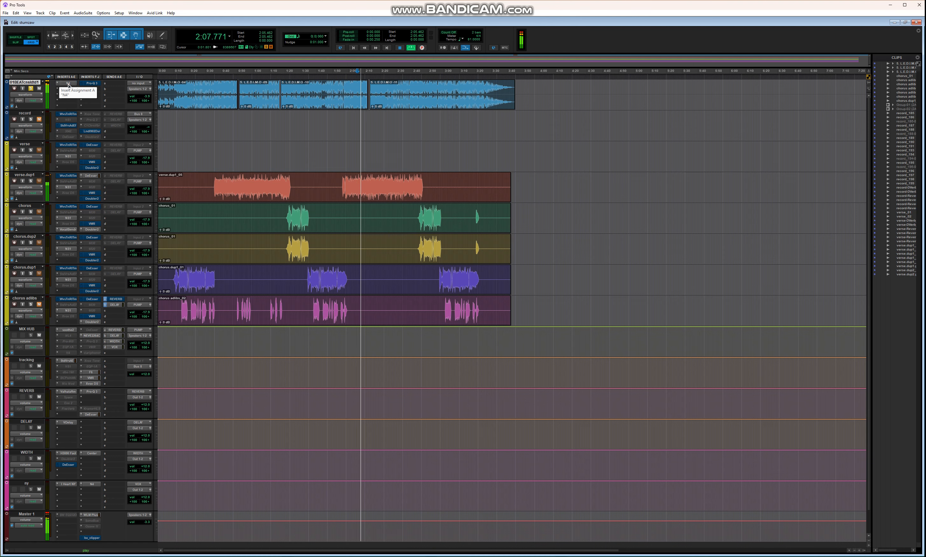
pyautogui.click(90, 83)
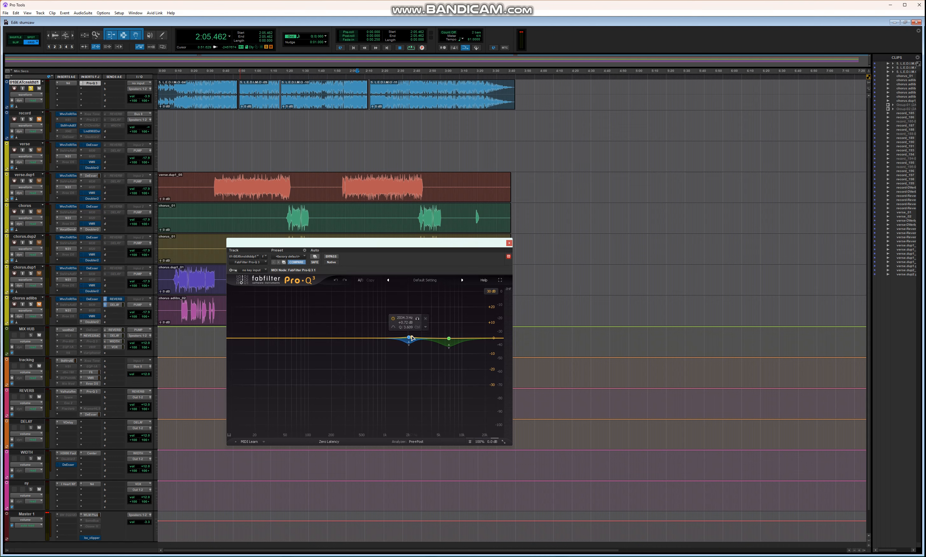
# Show the green EQ band's settings, deselect it, and close the Pro-Q equalizer.
pyautogui.click(409, 337)
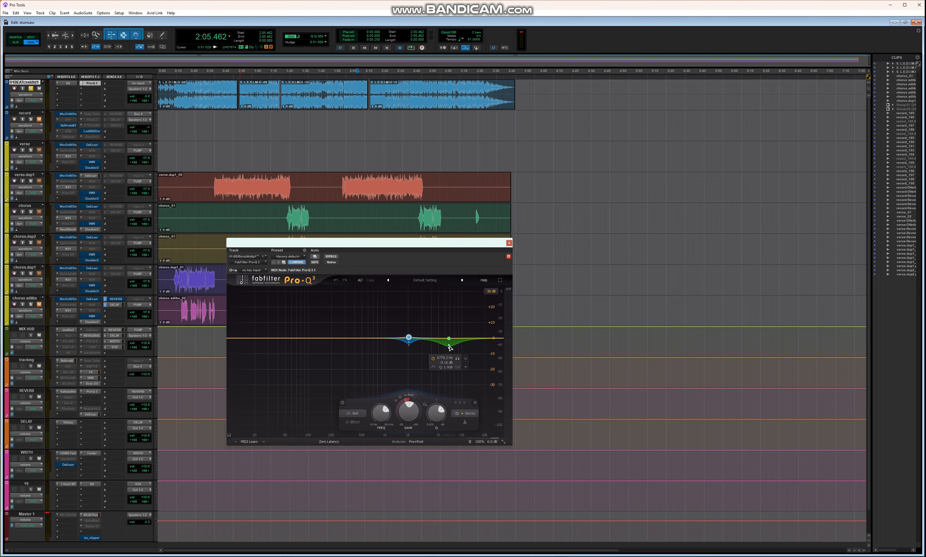
pyautogui.moveTo(447, 341)
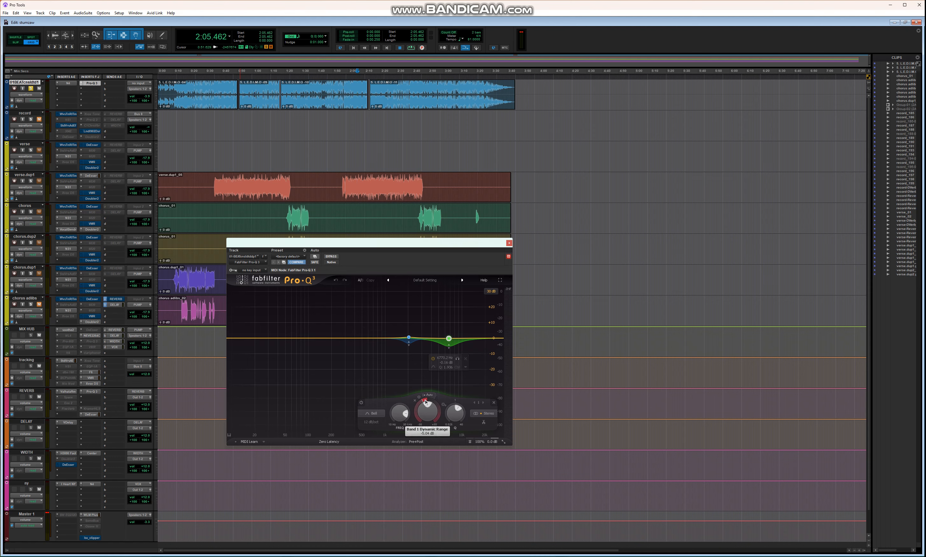
pyautogui.moveTo(262, 295)
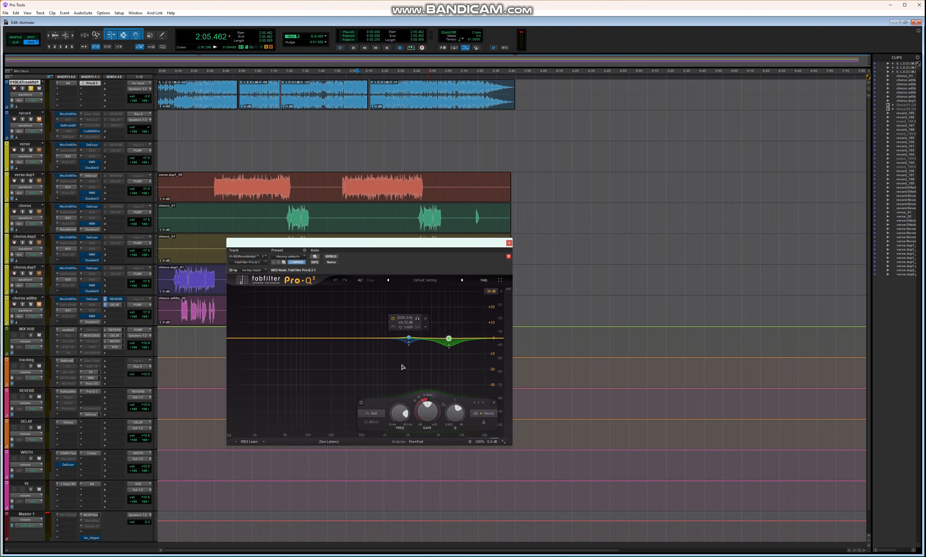
pyautogui.click(509, 243)
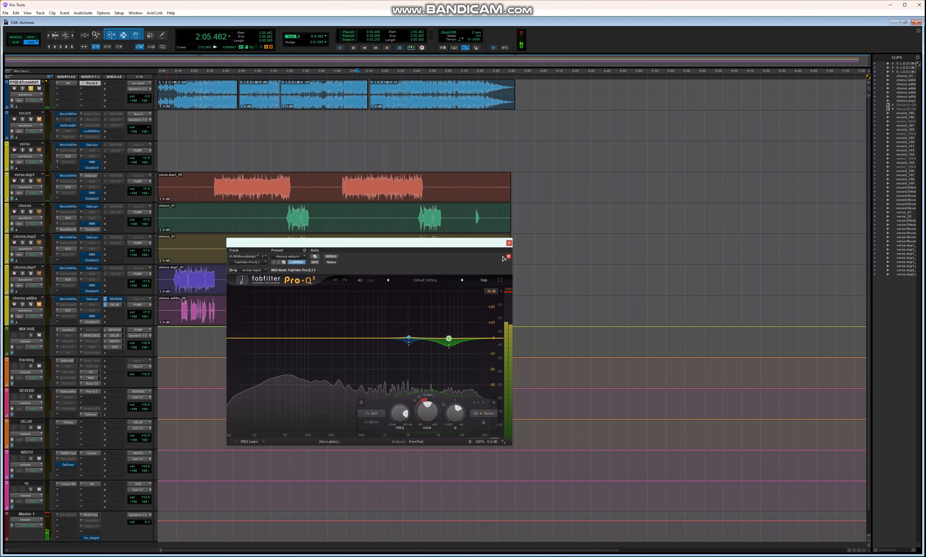
pyautogui.click(508, 243)
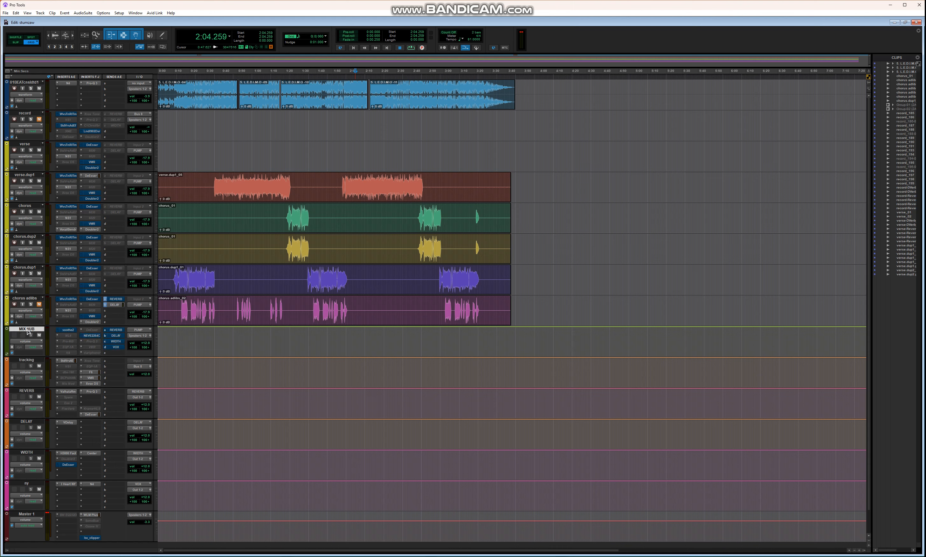
pyautogui.moveTo(111, 346)
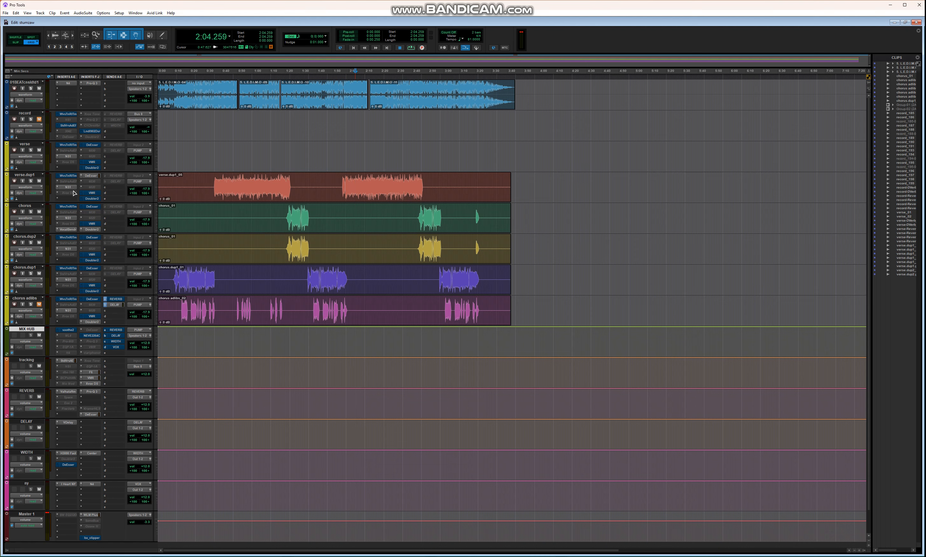
pyautogui.moveTo(28, 176)
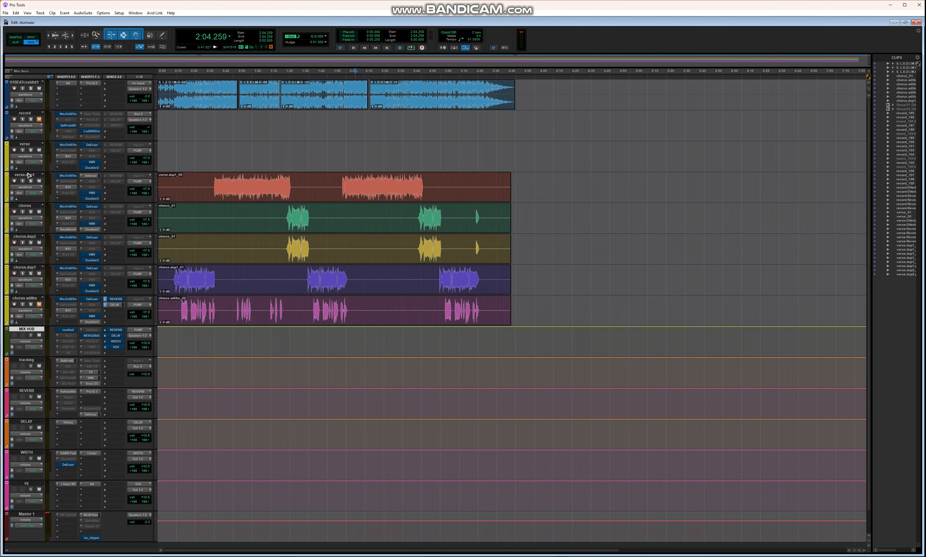
pyautogui.click(68, 187)
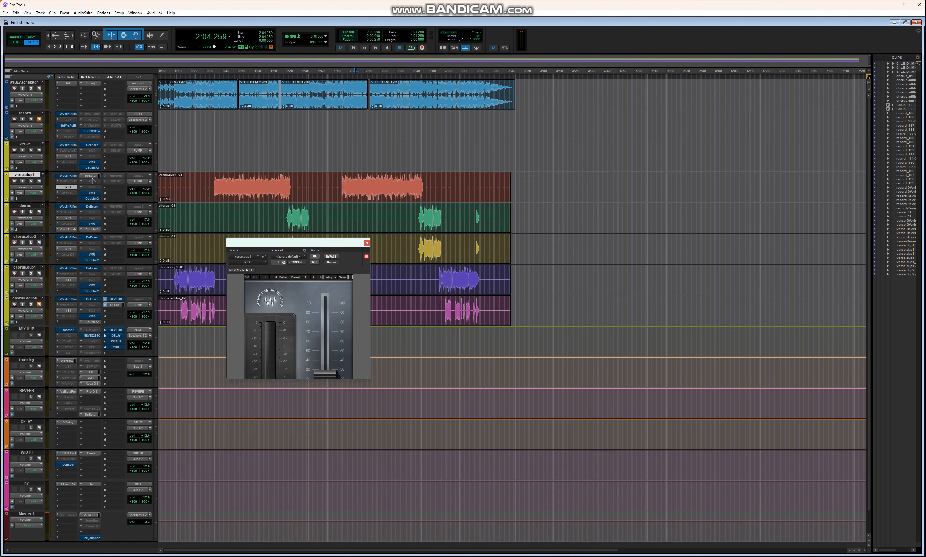
pyautogui.click(367, 243)
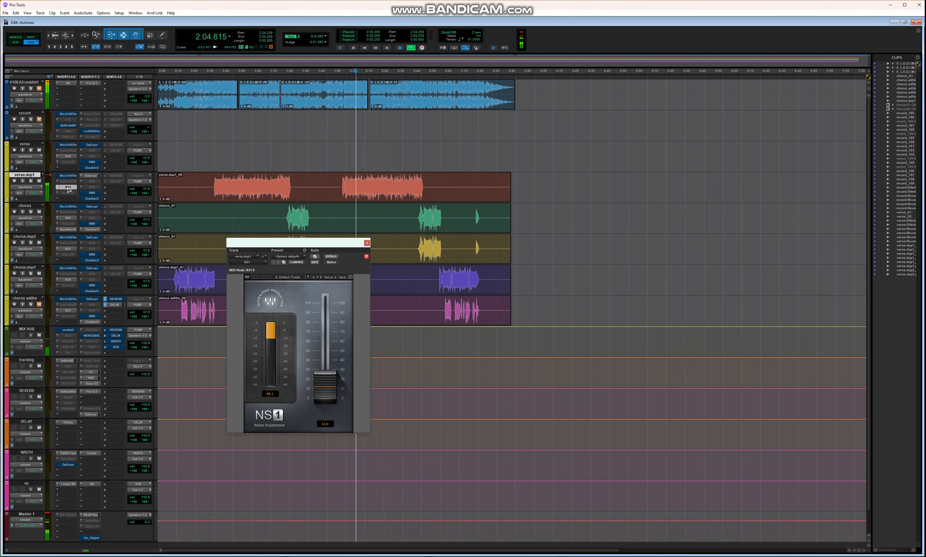
pyautogui.moveTo(68, 190)
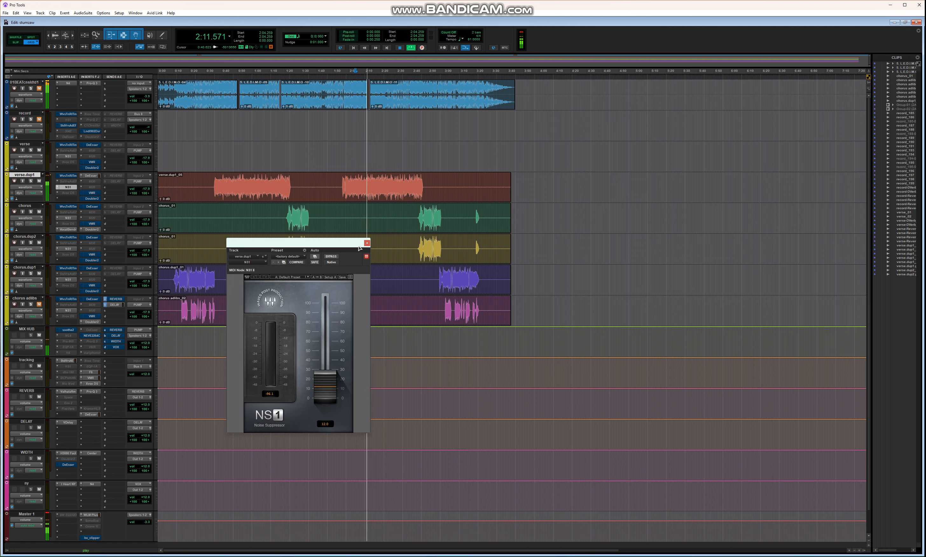
pyautogui.click(367, 243)
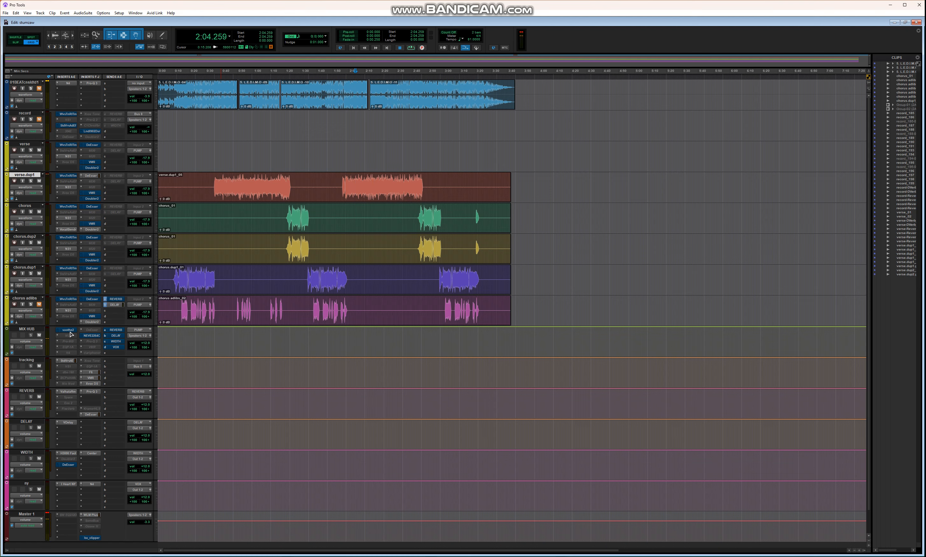
# Bring up the soothe2 resonance suppressor on the MIX HUB track.
pyautogui.click(67, 330)
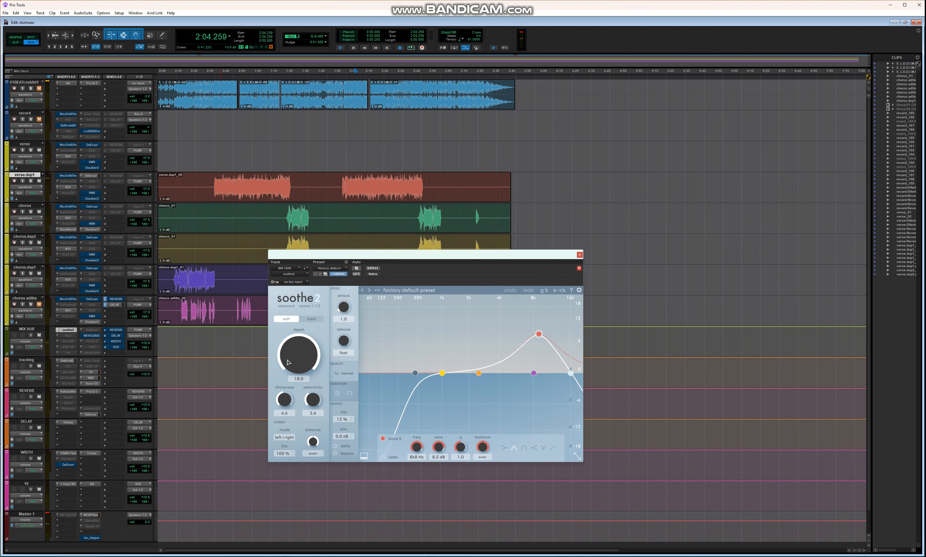
pyautogui.moveTo(299, 354)
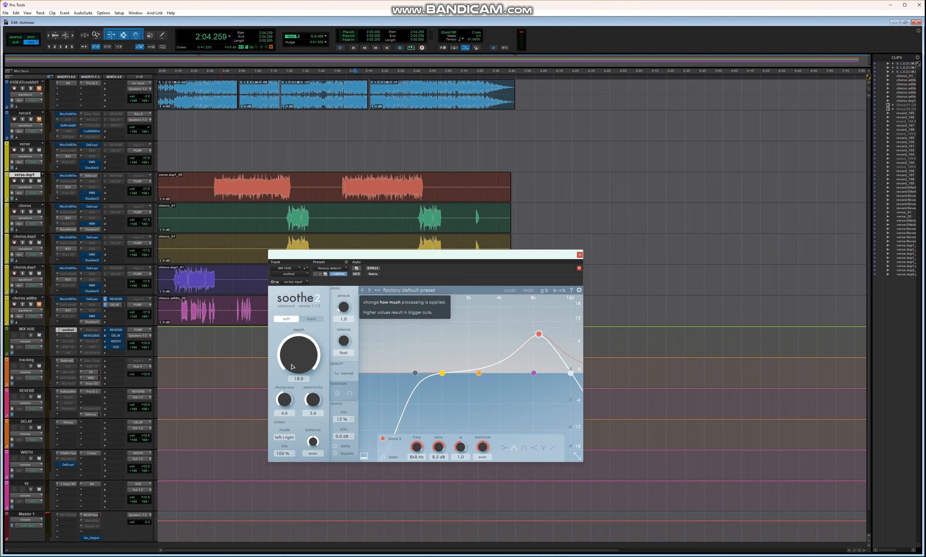
pyautogui.moveTo(294, 355)
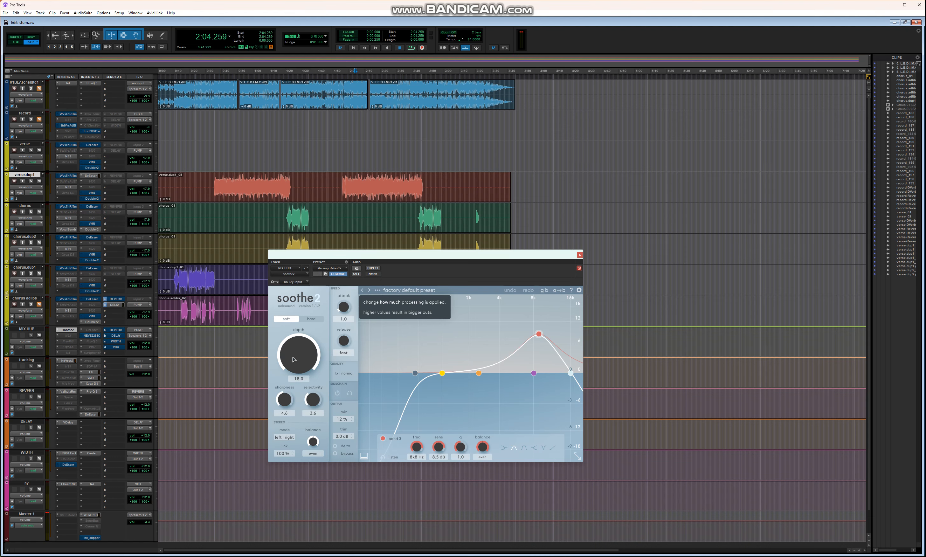
pyautogui.moveTo(341, 420)
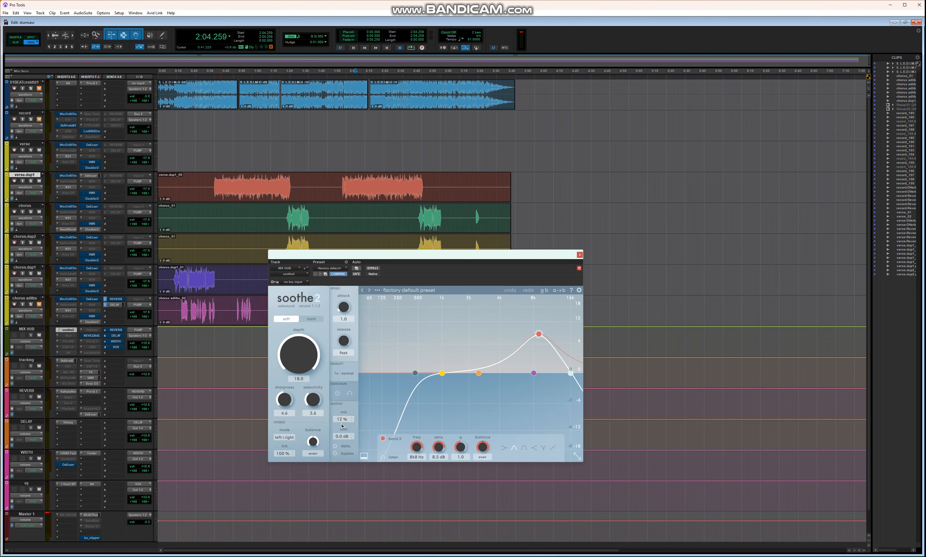
pyautogui.moveTo(343, 420)
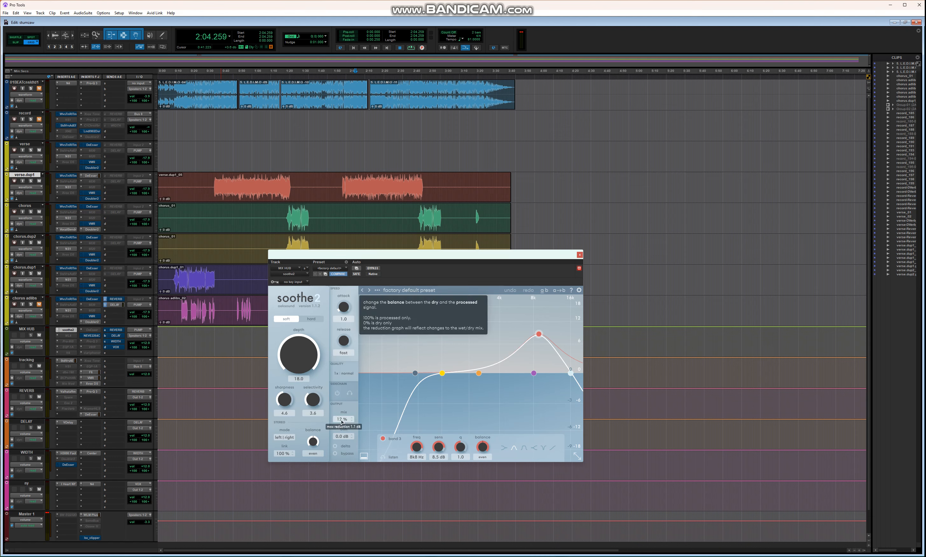
pyautogui.moveTo(305, 362)
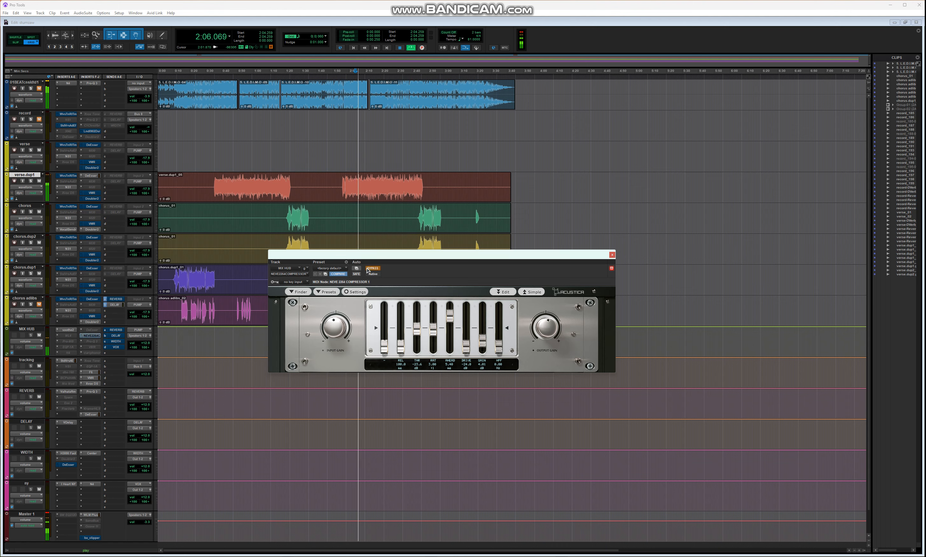
# Bypass the MIX HUB compressor to compare the mix with and without it.
pyautogui.click(611, 255)
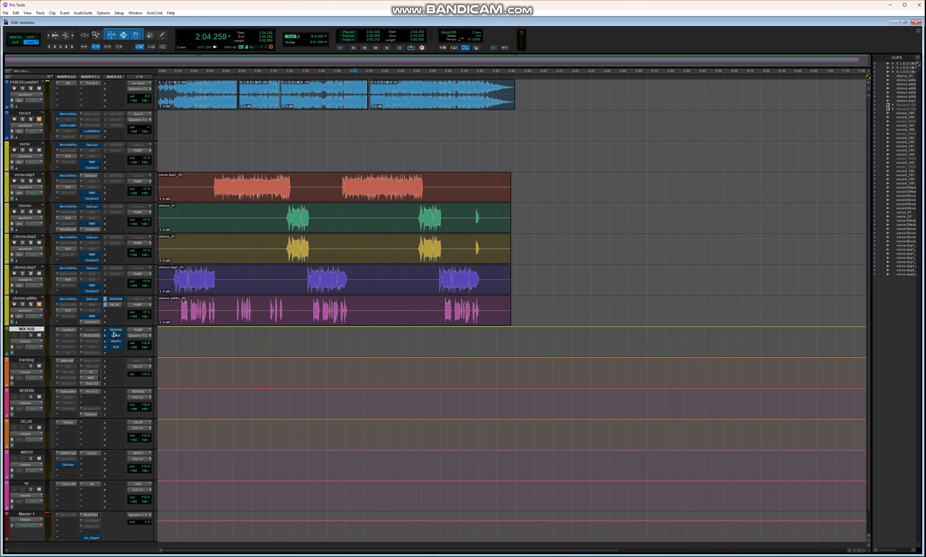
# Show a MIX BUS send's level window, then bring up the ny track's I Heart NY compressor.
pyautogui.click(115, 329)
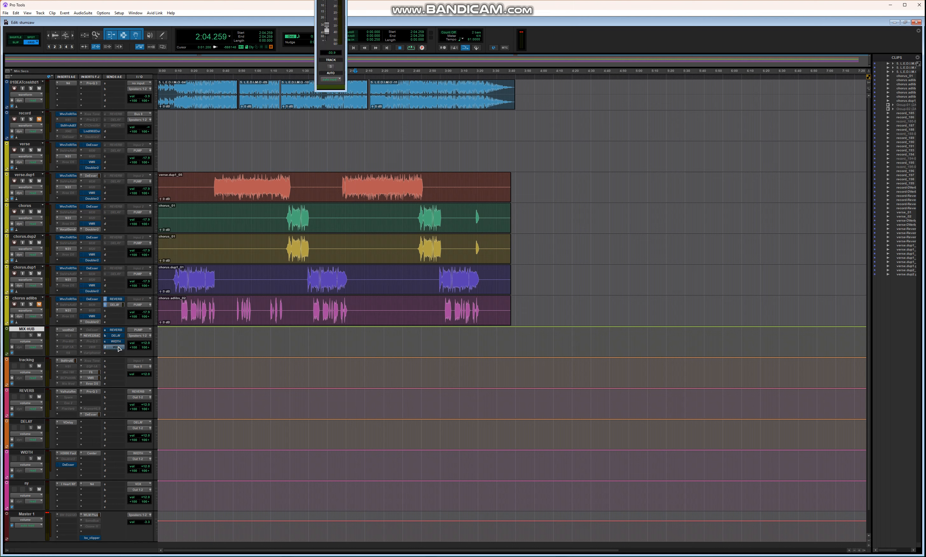
pyautogui.moveTo(117, 354)
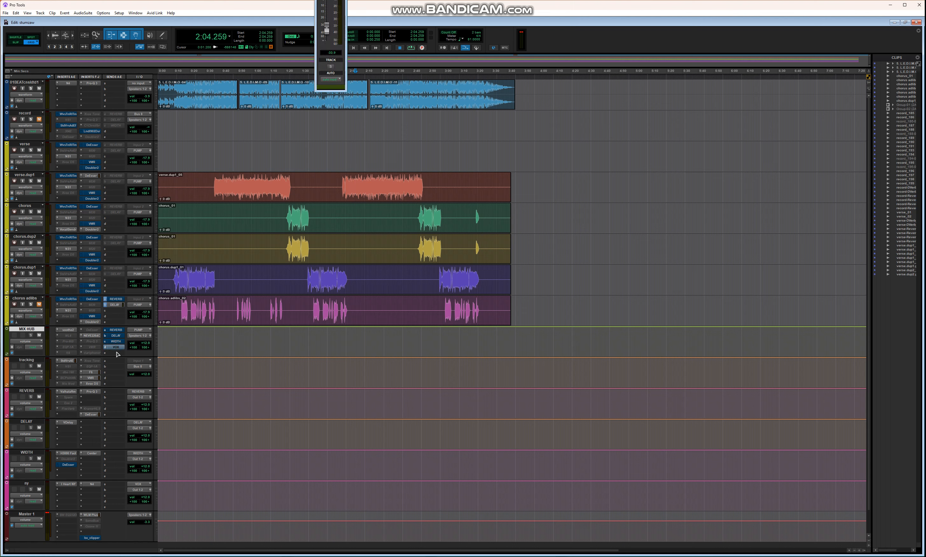
pyautogui.moveTo(33, 481)
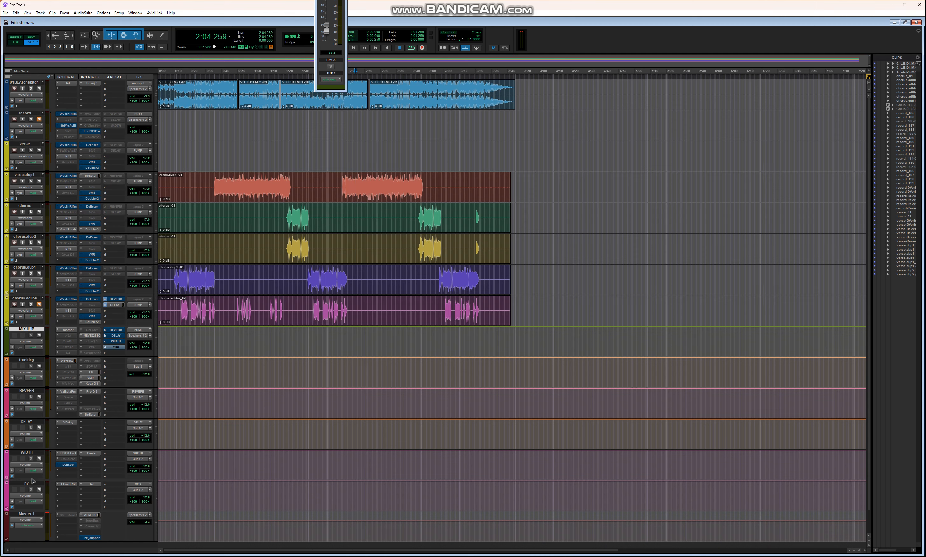
pyautogui.moveTo(38, 487)
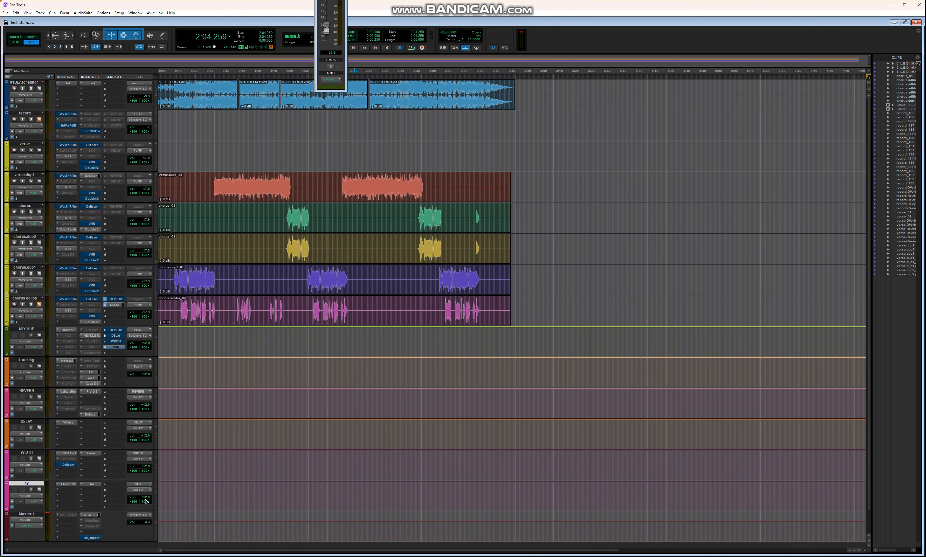
pyautogui.moveTo(143, 358)
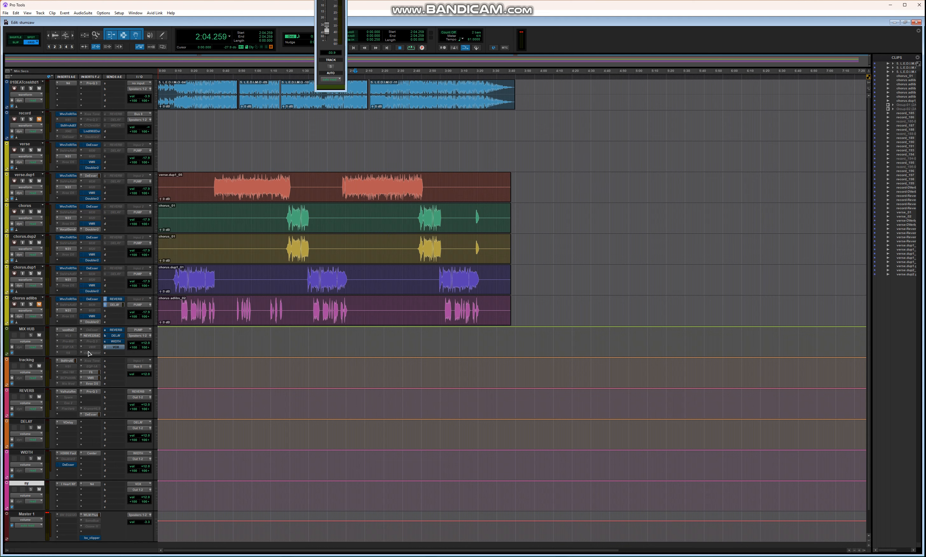
pyautogui.moveTo(147, 437)
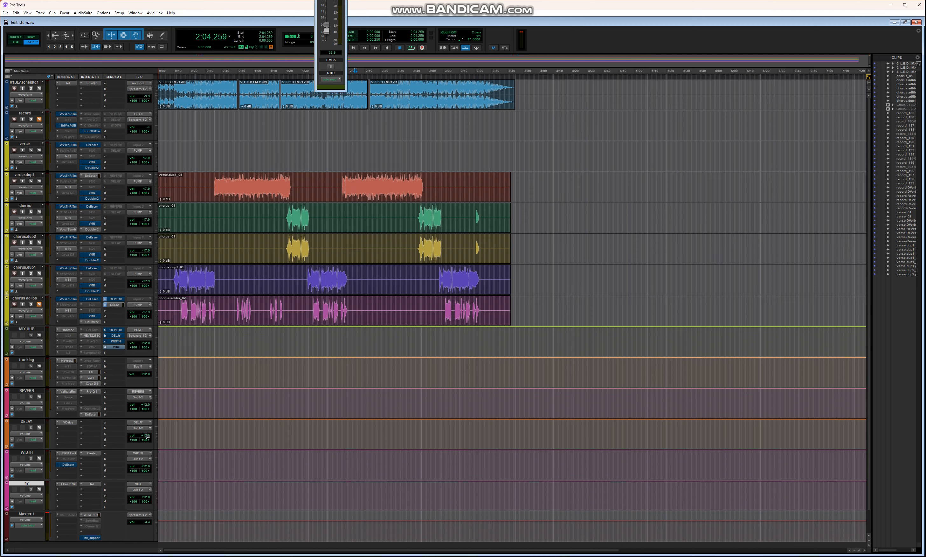
pyautogui.moveTo(145, 436)
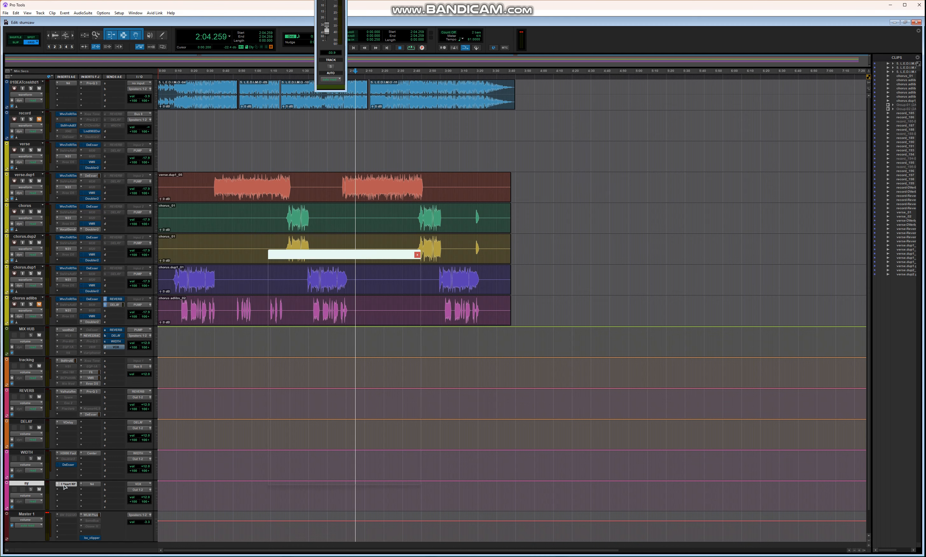
pyautogui.click(65, 483)
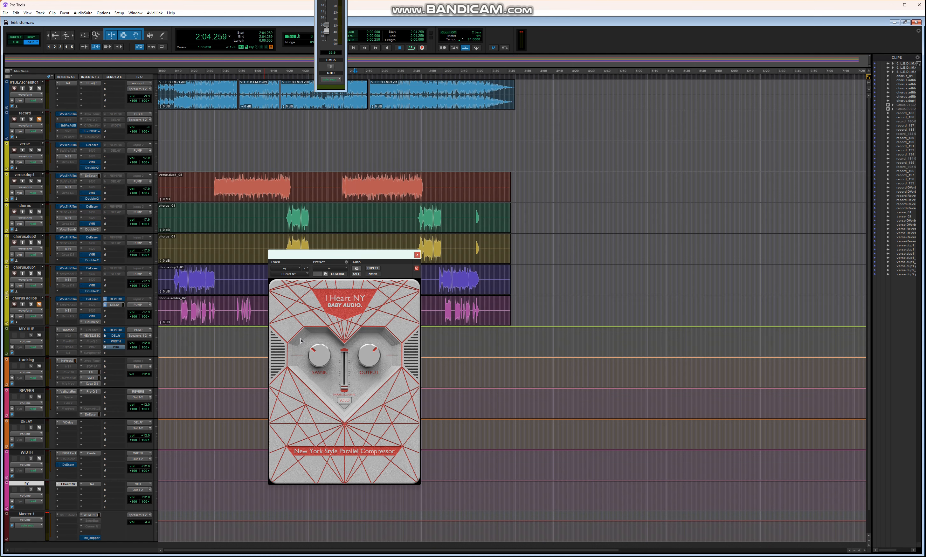
# Close the I Heart NY compressor, reopen it from the ny track insert, and close it again.
pyautogui.click(417, 255)
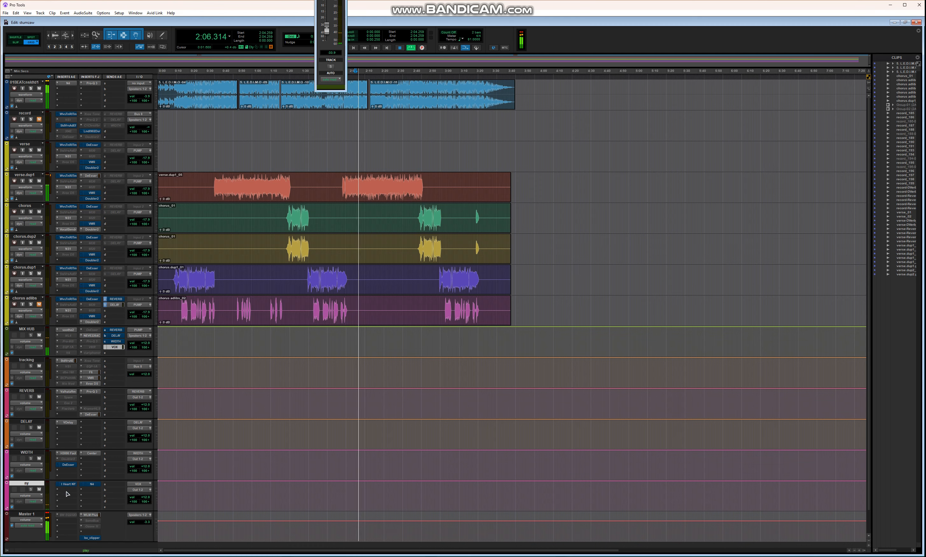
pyautogui.click(67, 484)
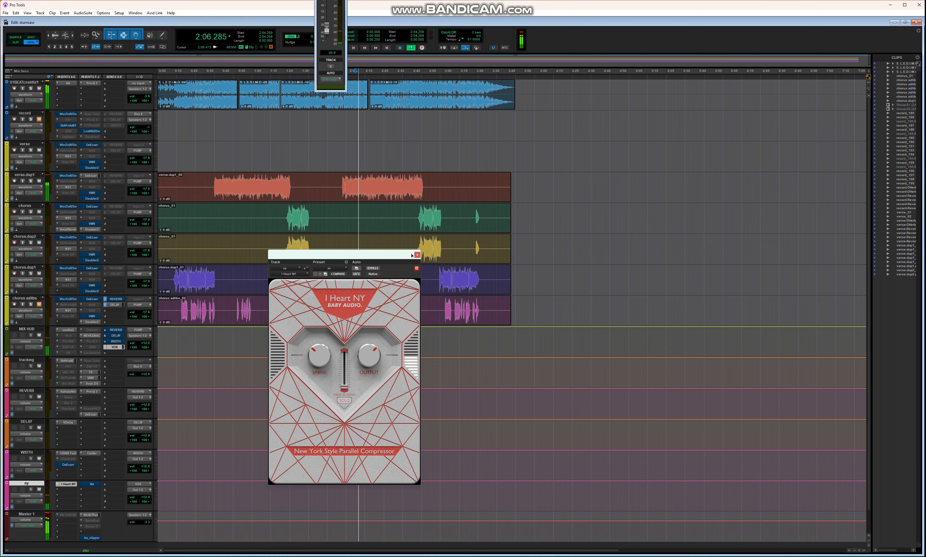
pyautogui.click(416, 254)
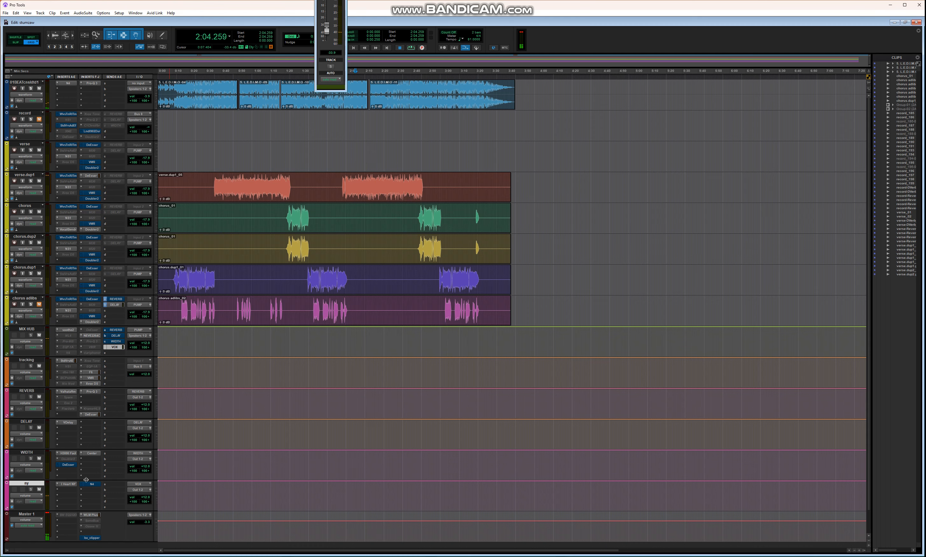
# Bring up the ny track's second Acustica plugin and toggle its bypass off again.
pyautogui.click(91, 484)
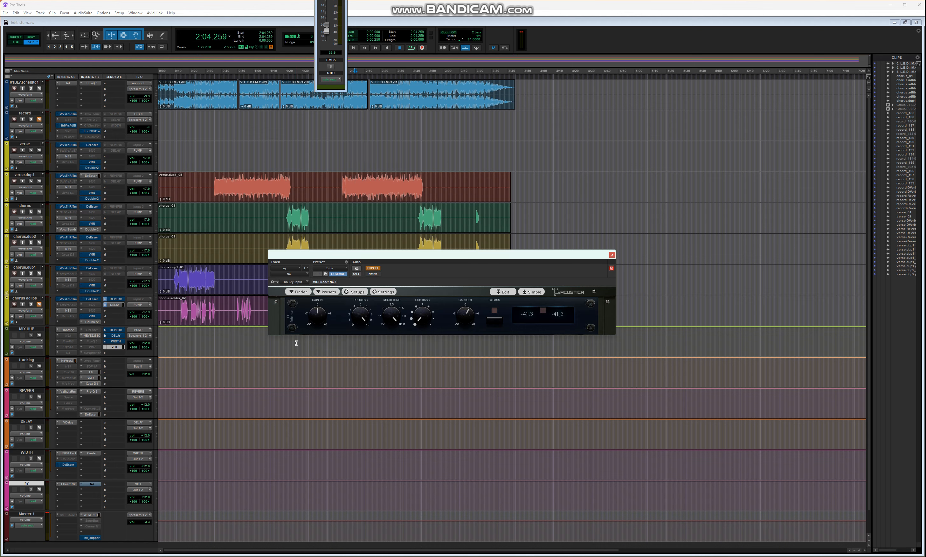
pyautogui.click(495, 314)
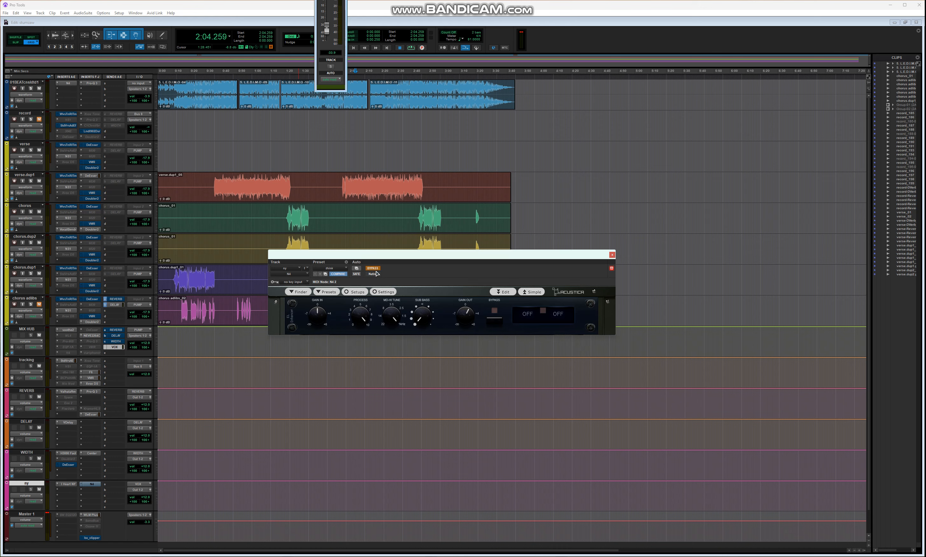
pyautogui.click(372, 268)
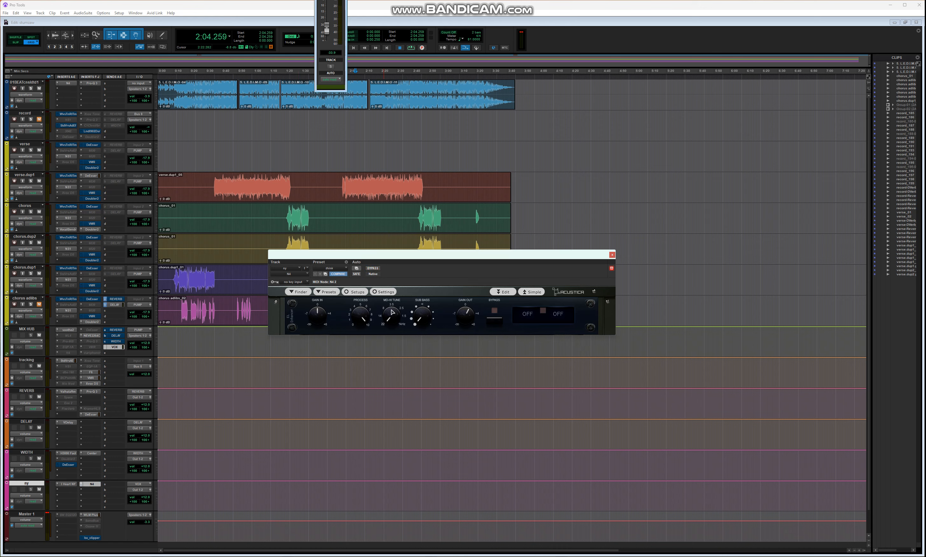
pyautogui.moveTo(391, 323)
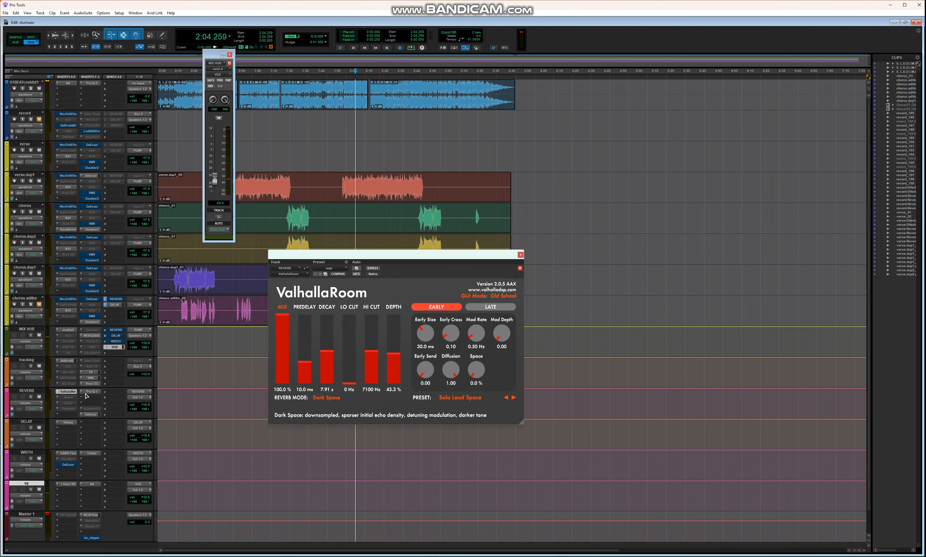
# Step through the REVERB track's Pro-Q 3 and DeEsser, then show the MIX BUS delay send level.
pyautogui.click(91, 391)
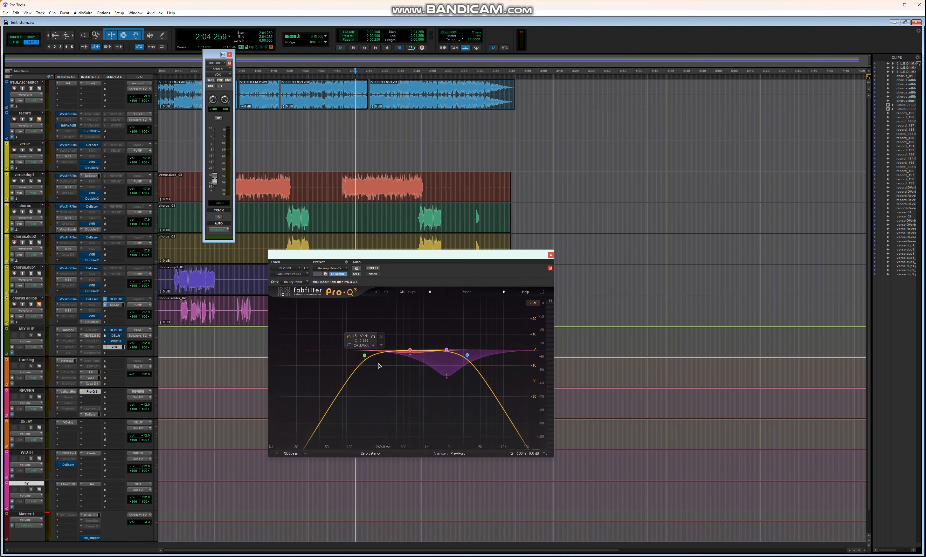
pyautogui.click(90, 414)
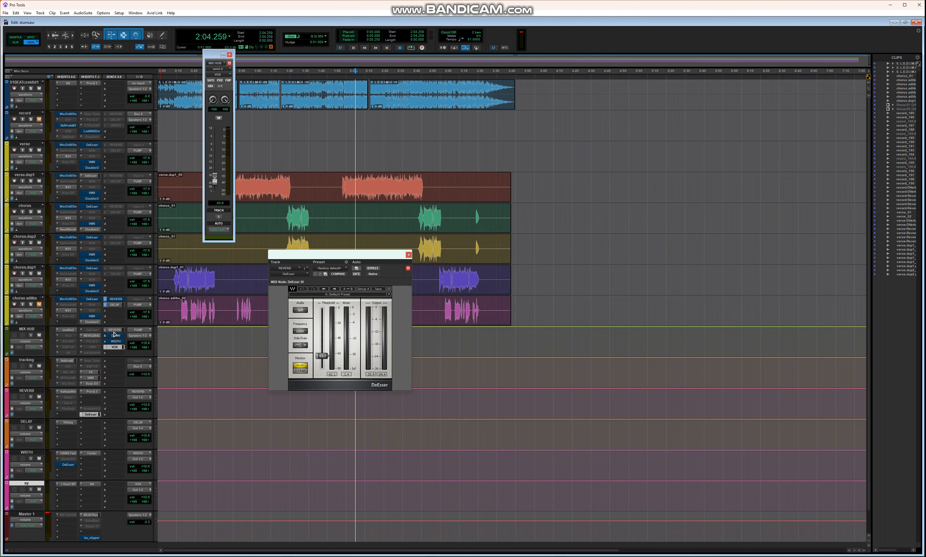
pyautogui.click(115, 330)
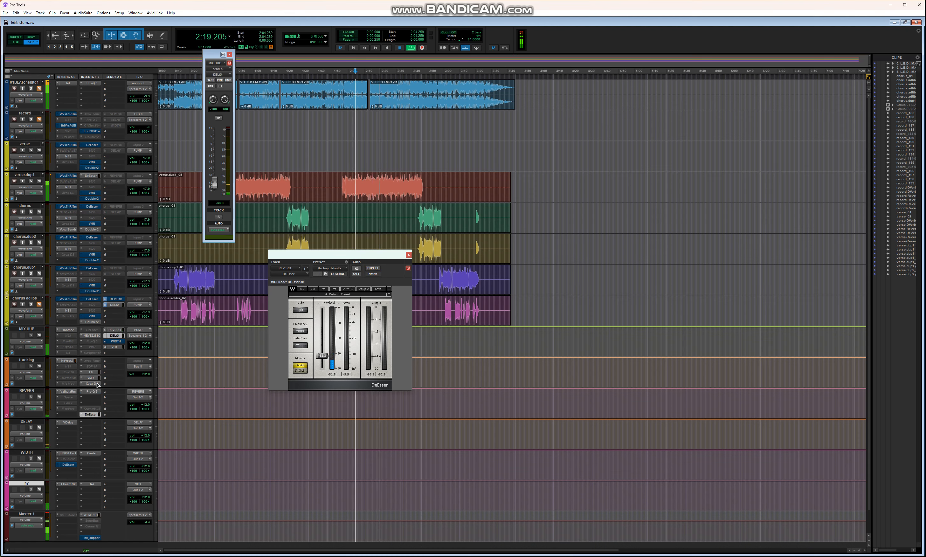
# View the DELAY track's ValhallaDelay, then bring up the WIDTH track's H3000 Factory harmonizer.
pyautogui.click(68, 422)
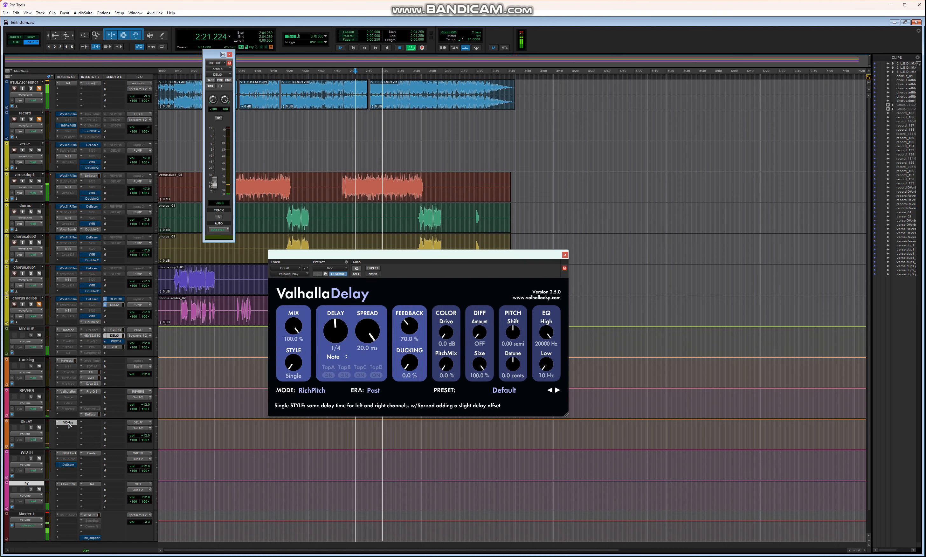
pyautogui.click(564, 254)
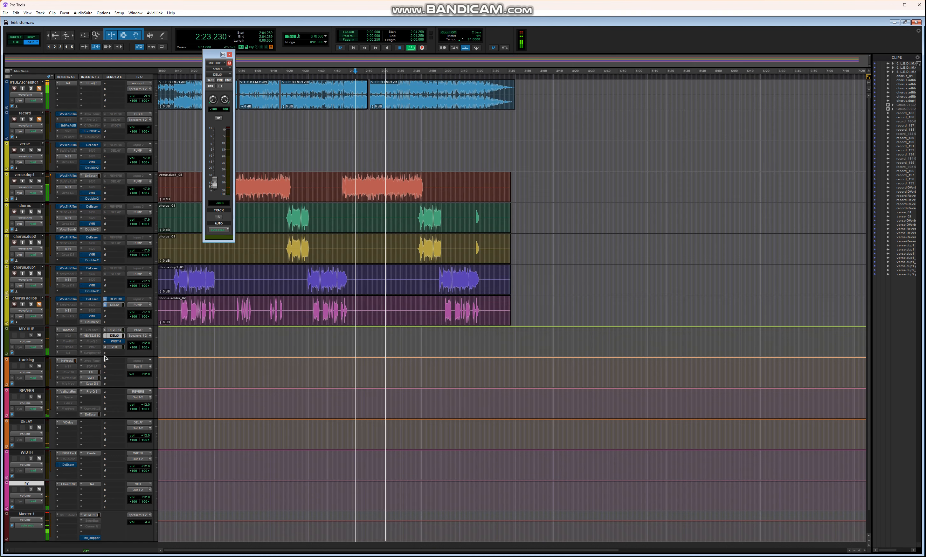
pyautogui.click(114, 342)
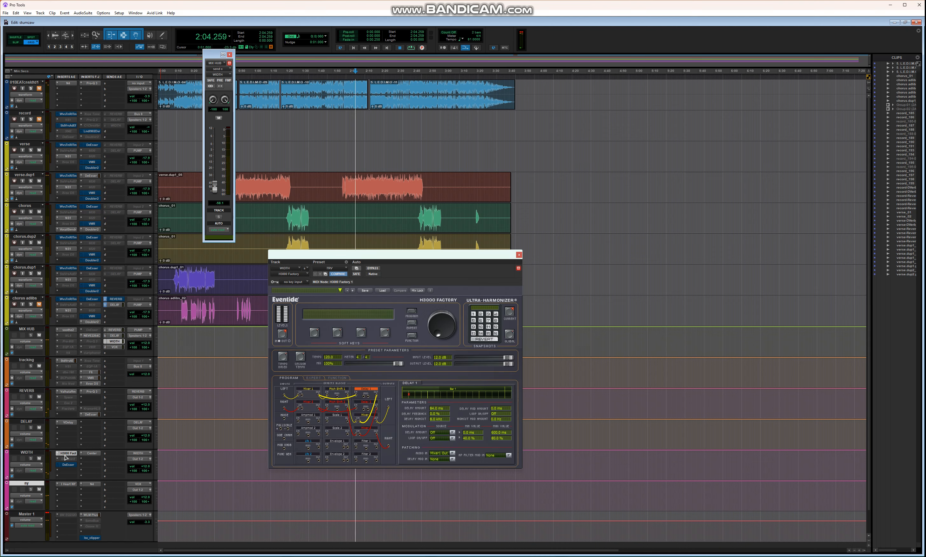
pyautogui.moveTo(67, 465)
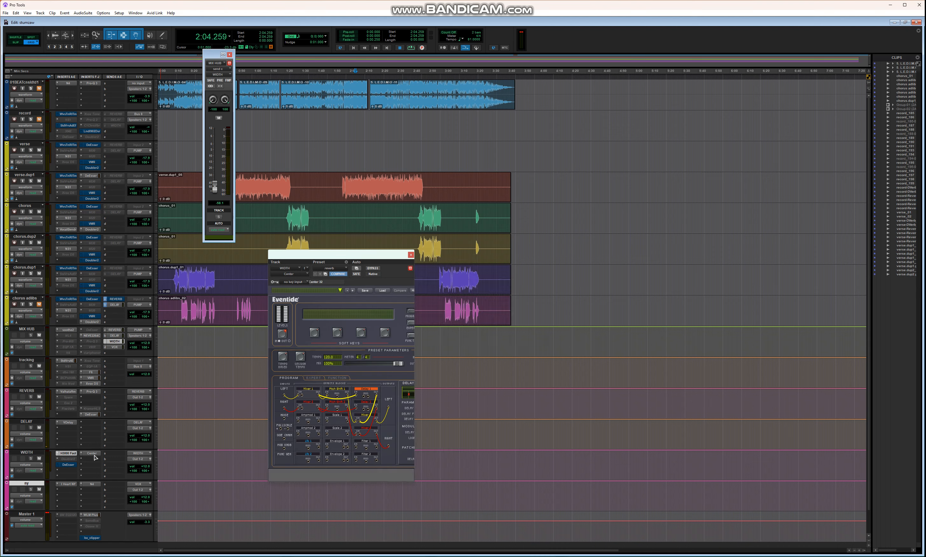
# View the Waves Center plugin on the WIDTH track, then close it to return to the session.
pyautogui.click(91, 453)
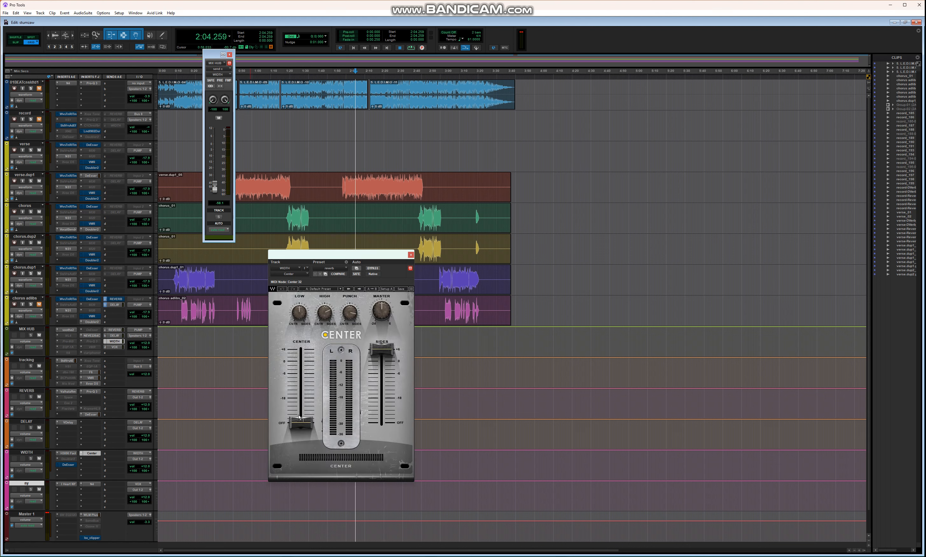
pyautogui.click(411, 254)
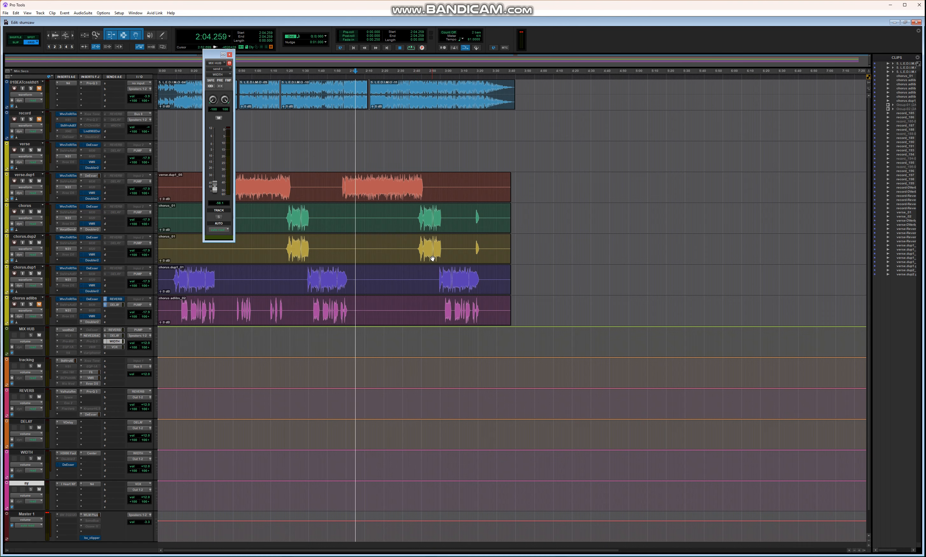